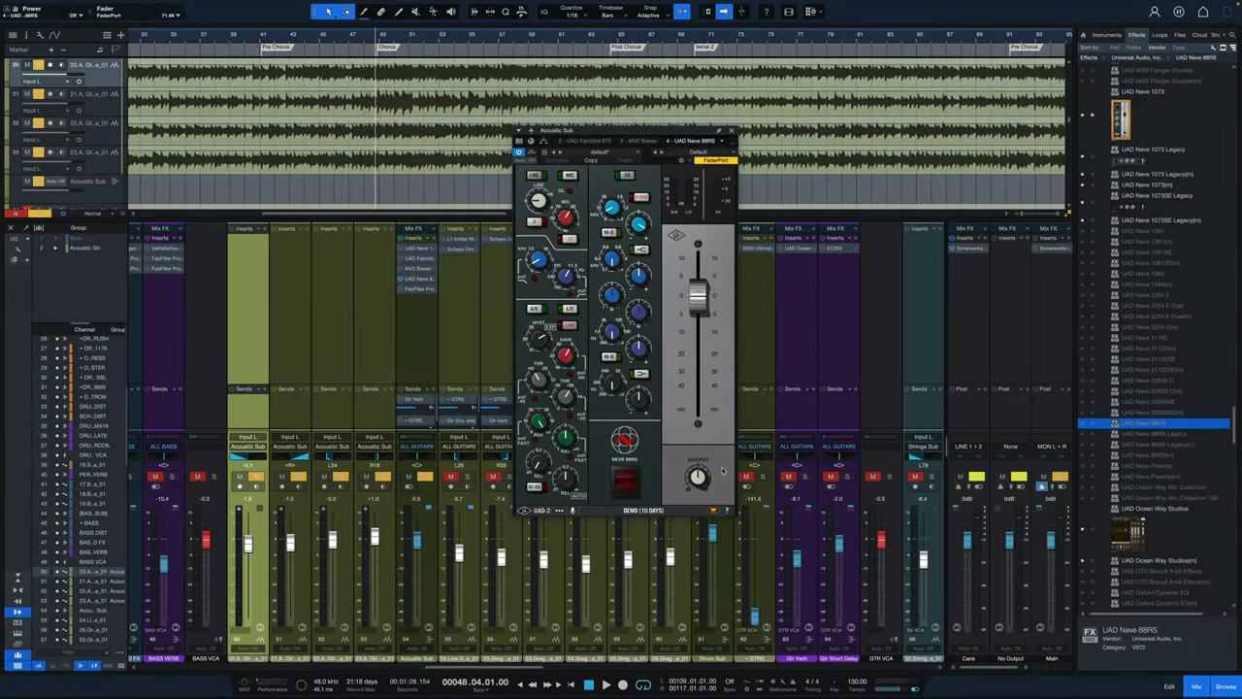
mouse_move(891, 284)
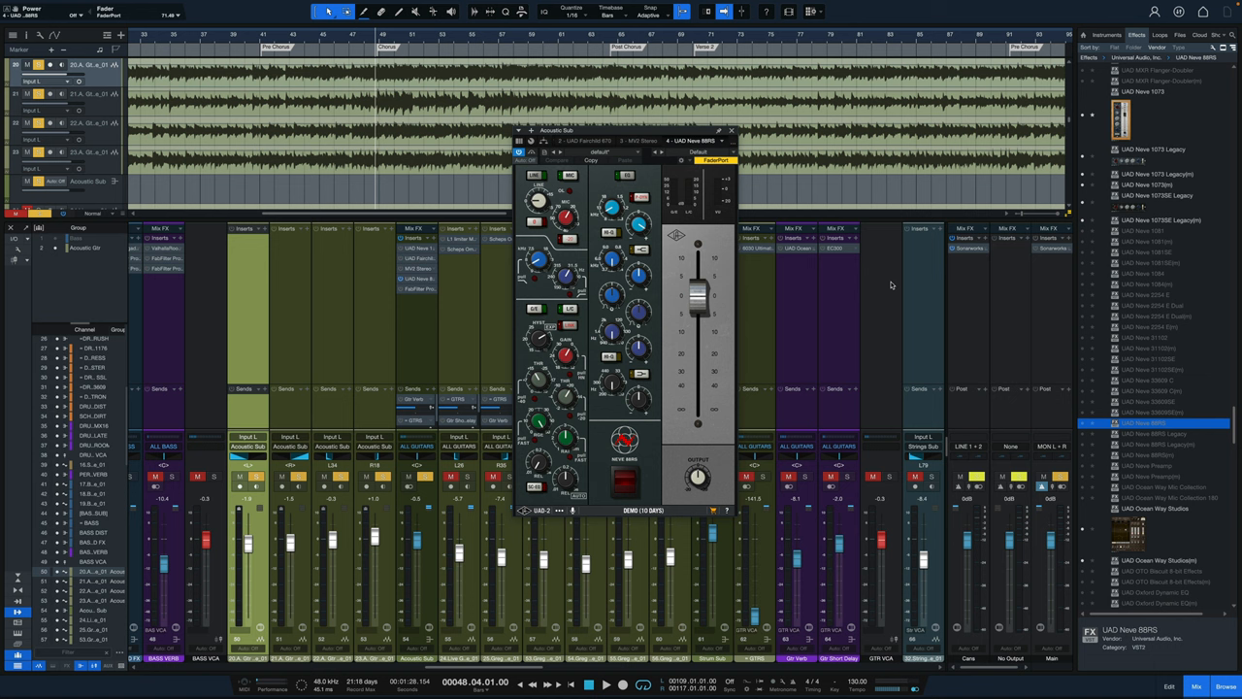
mouse_move(870, 294)
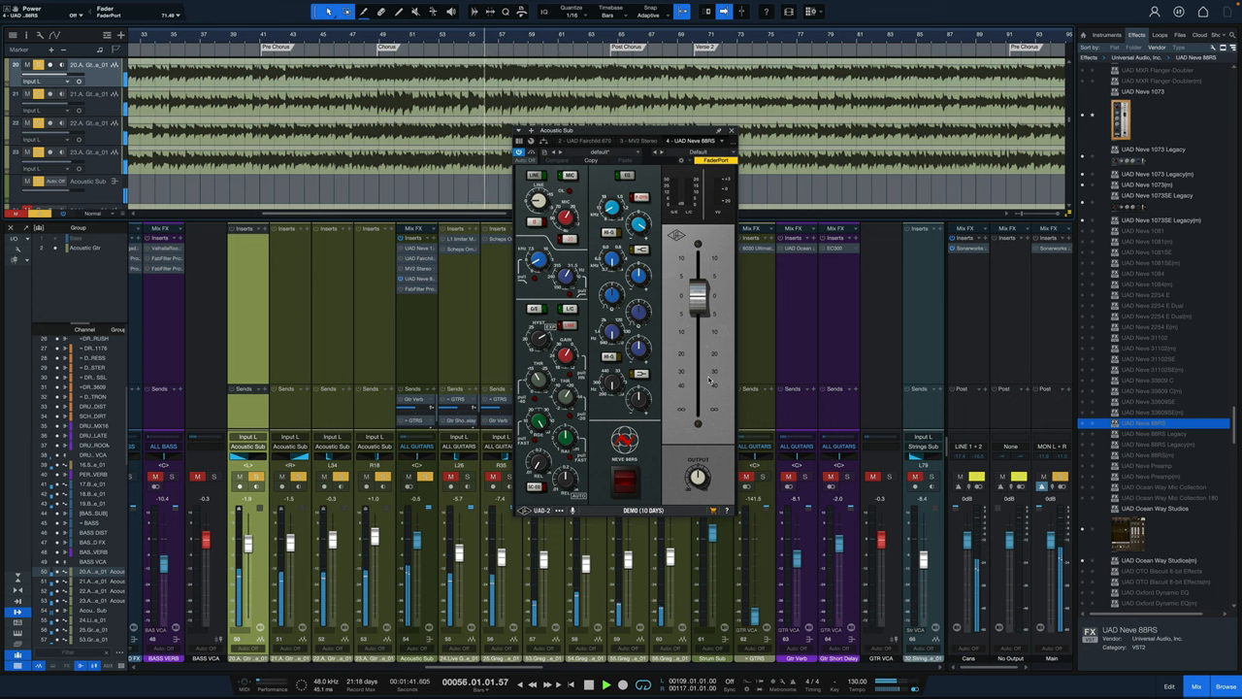
Step: A/B compare the Neve 88RS by toggling its bypass several times, leaving processing enabled
click(588, 685)
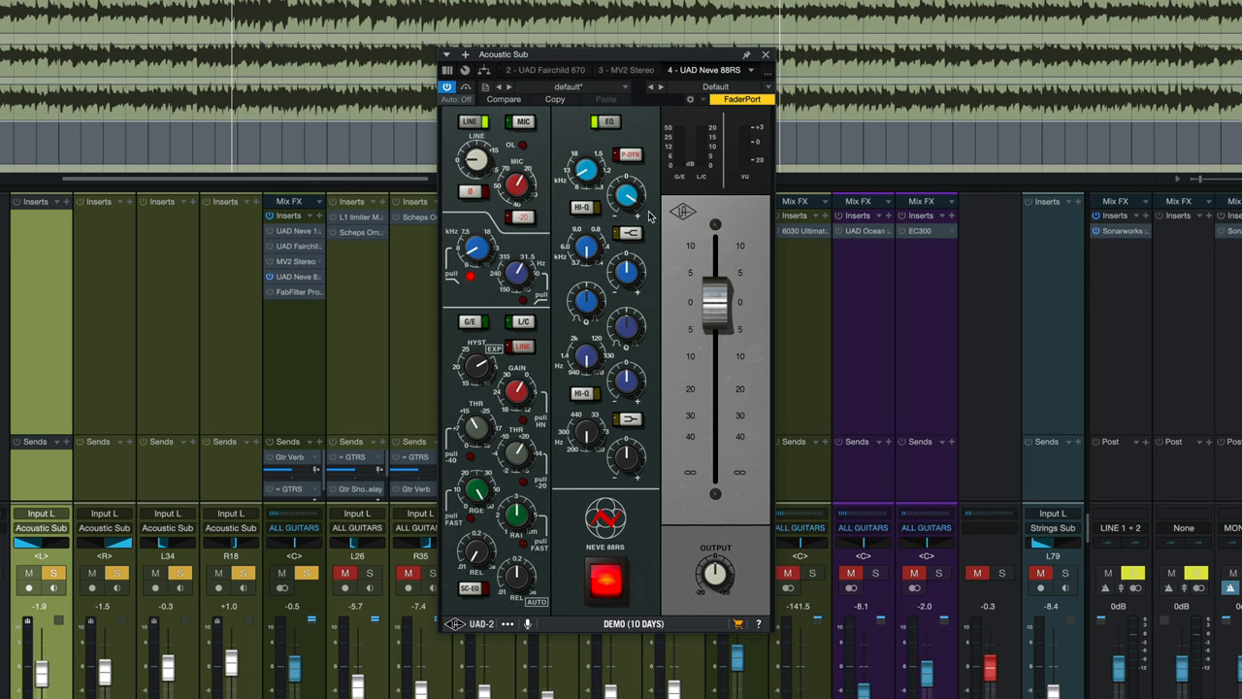
mouse_move(485, 290)
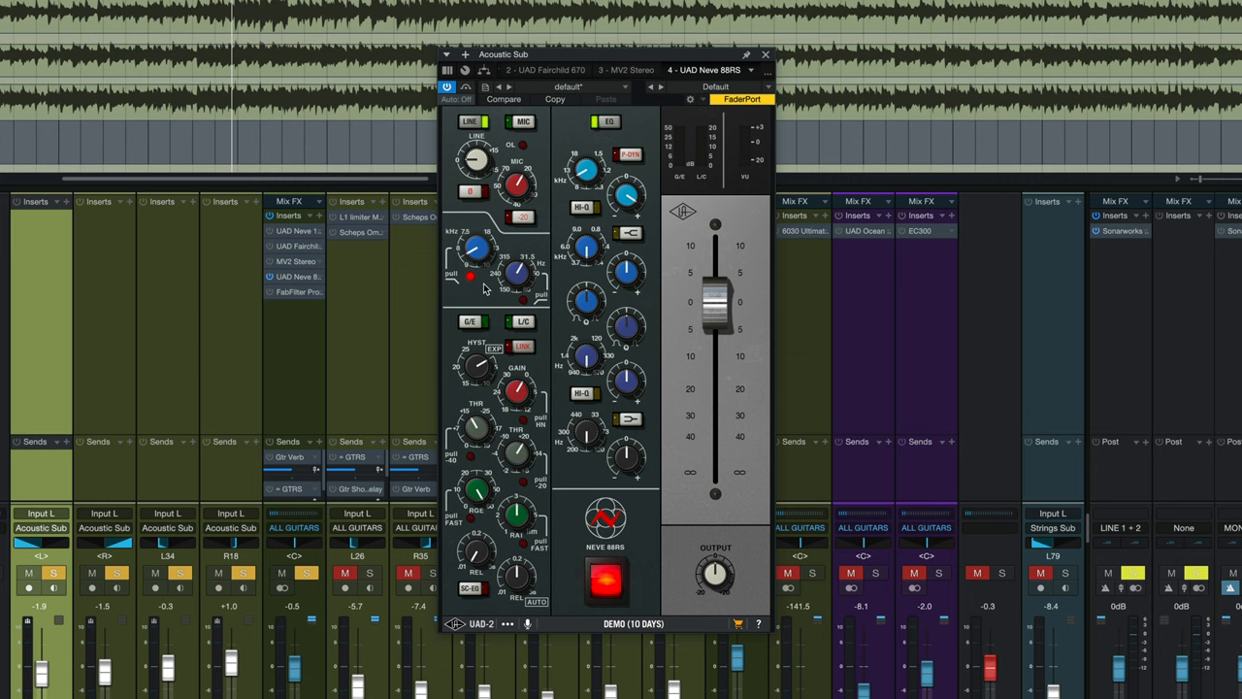
mouse_move(452, 255)
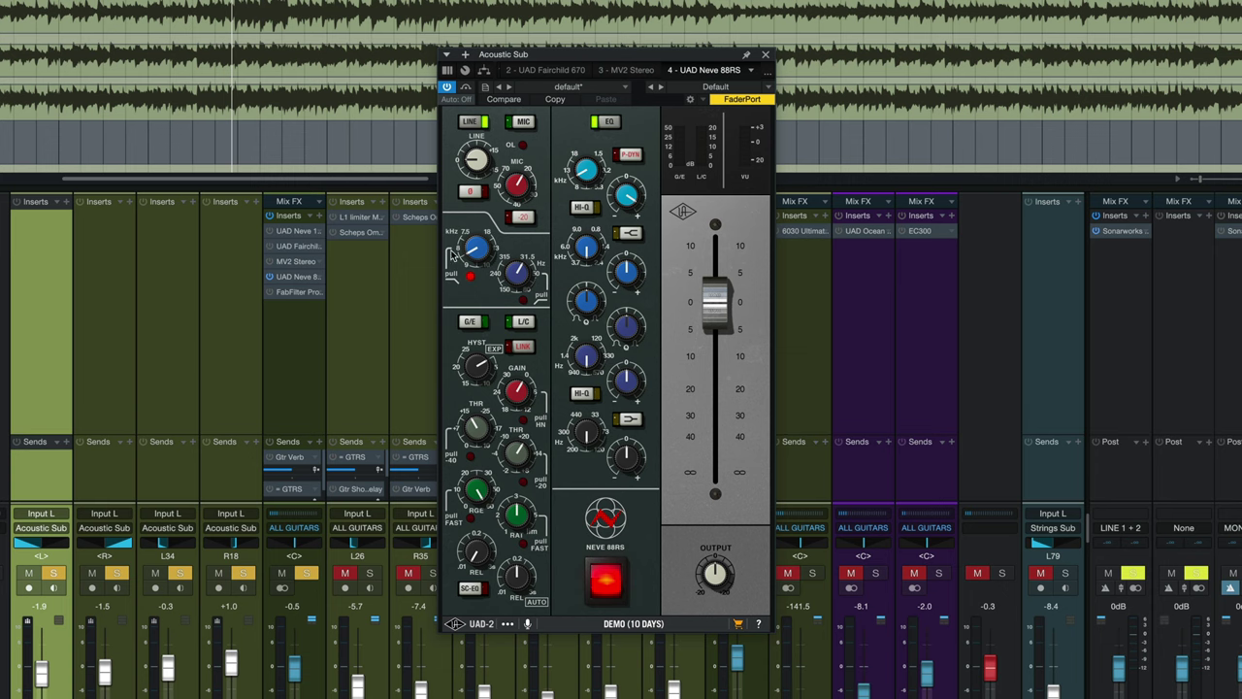
mouse_move(477, 278)
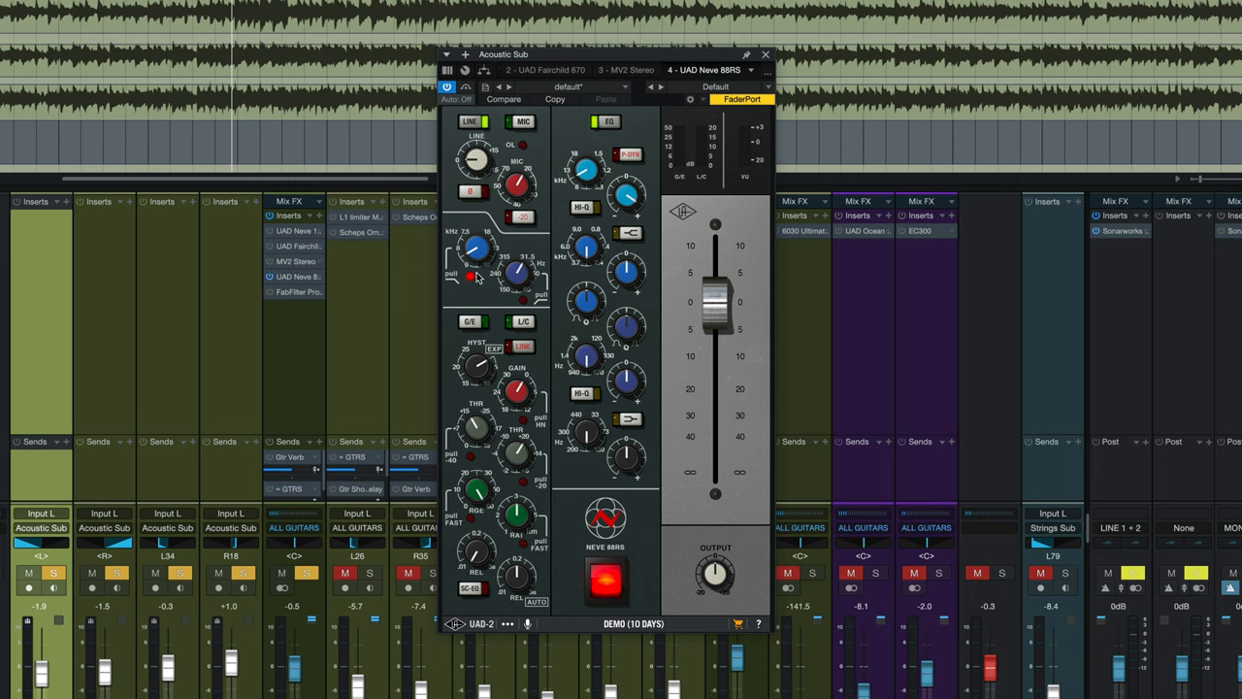
mouse_move(482, 296)
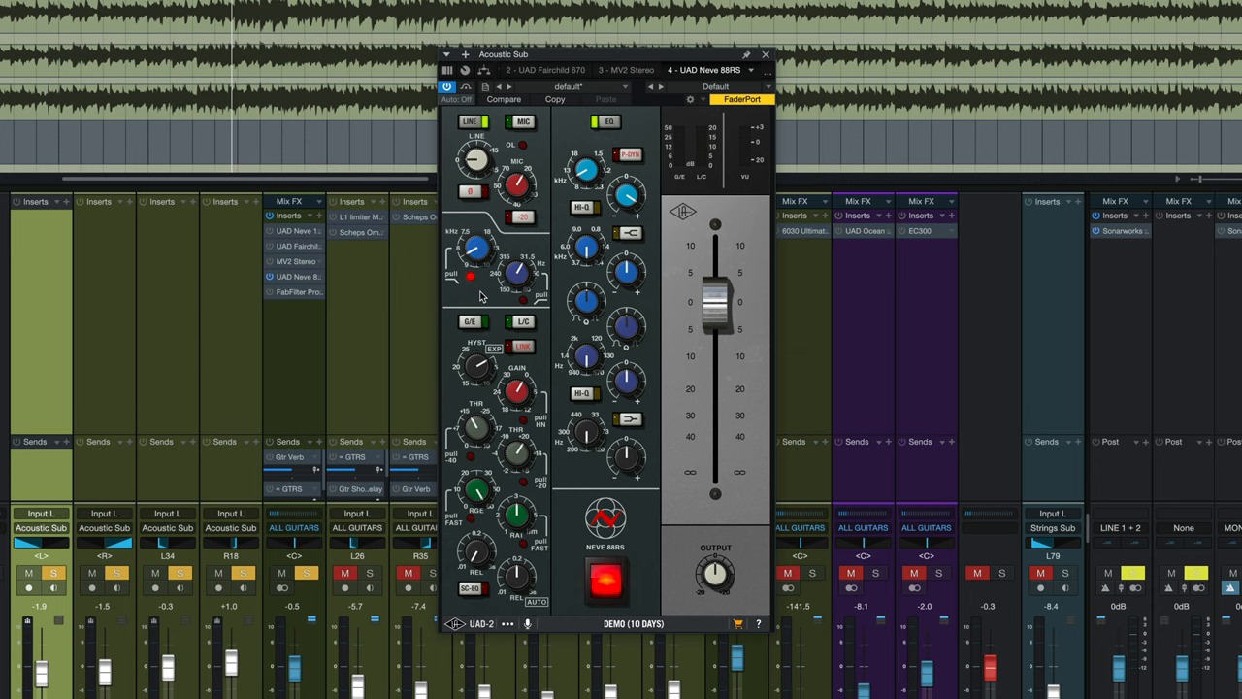
click(606, 580)
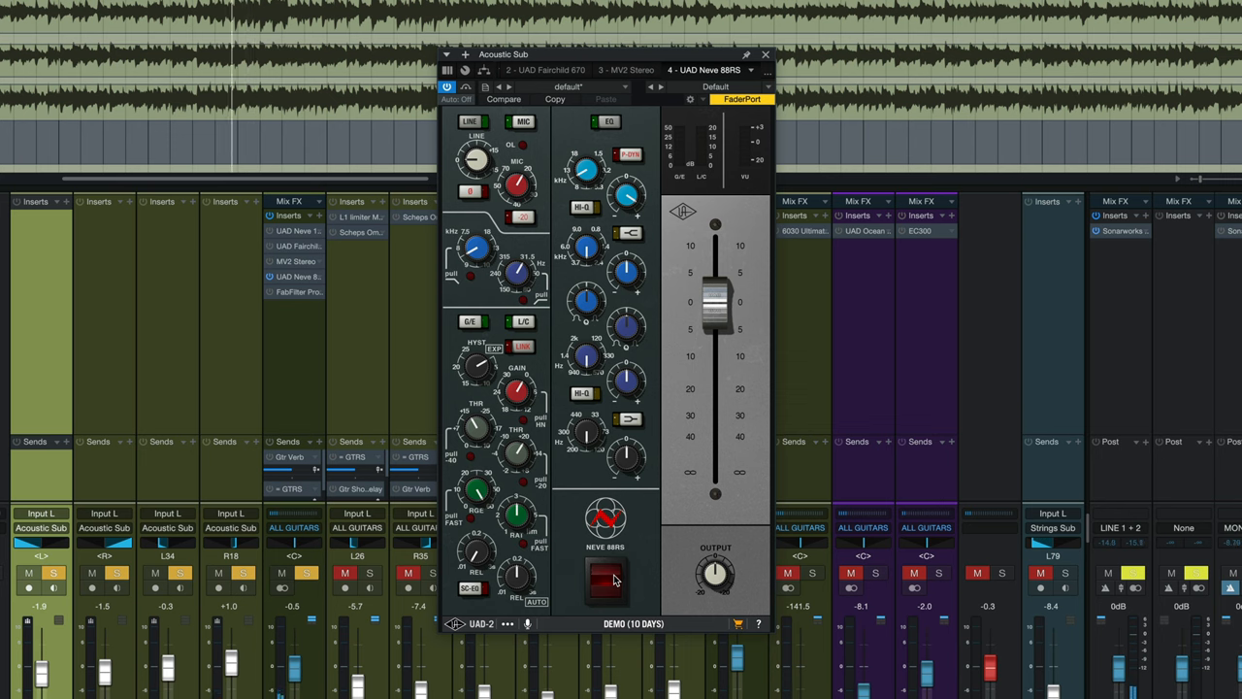
click(607, 581)
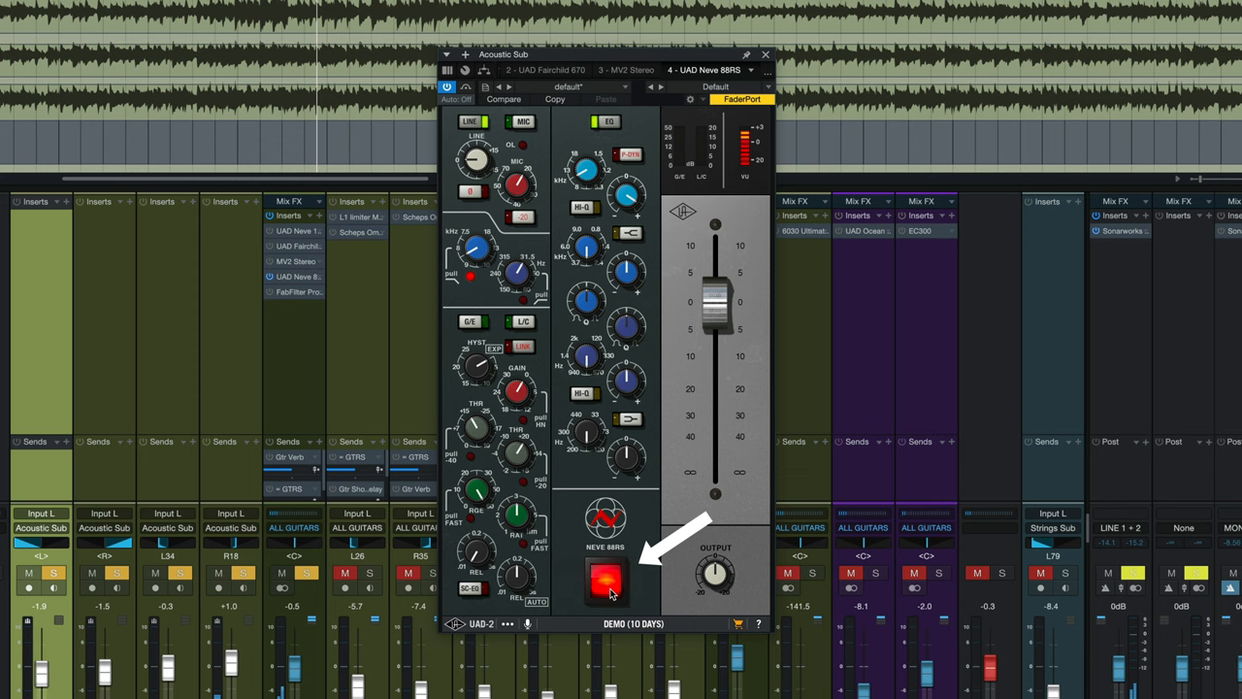
click(607, 580)
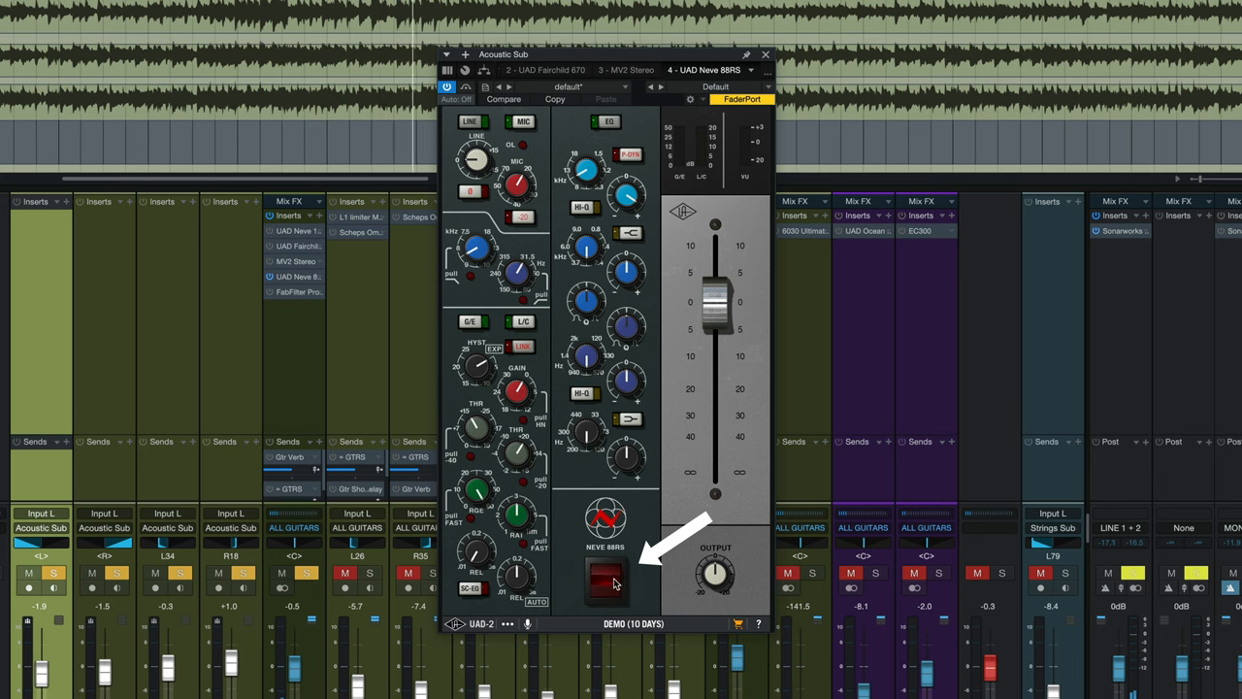
click(606, 580)
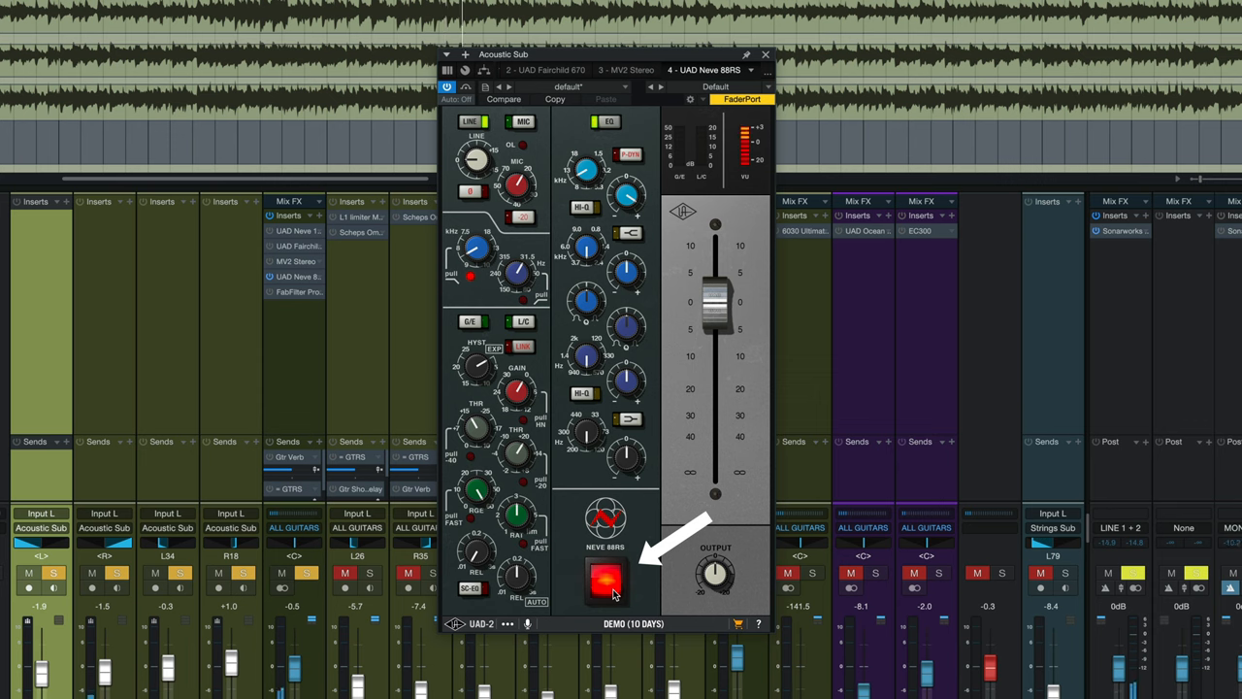
click(607, 579)
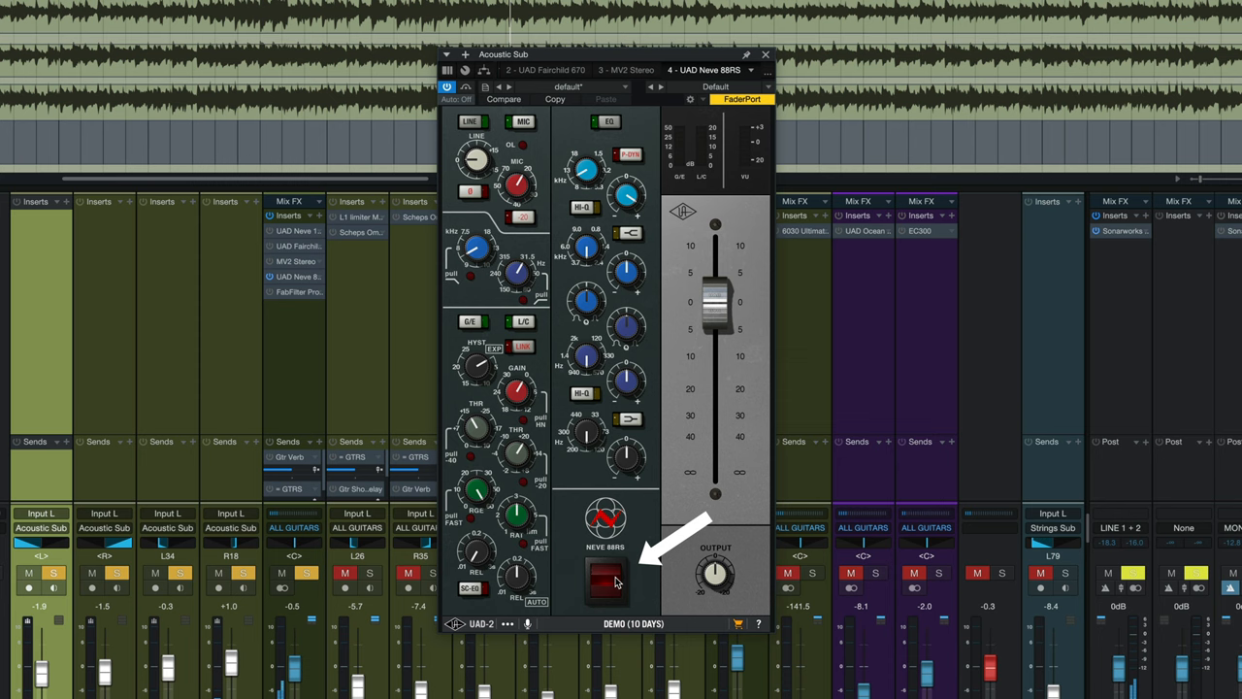
click(606, 580)
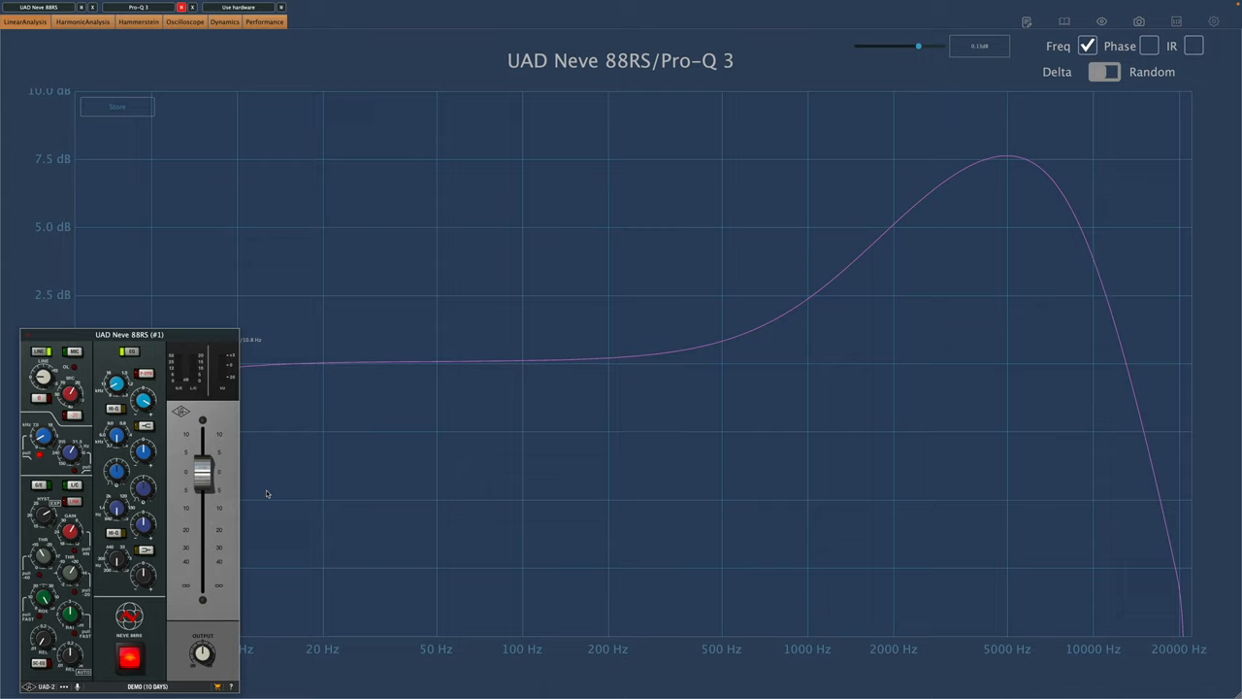
mouse_move(318, 353)
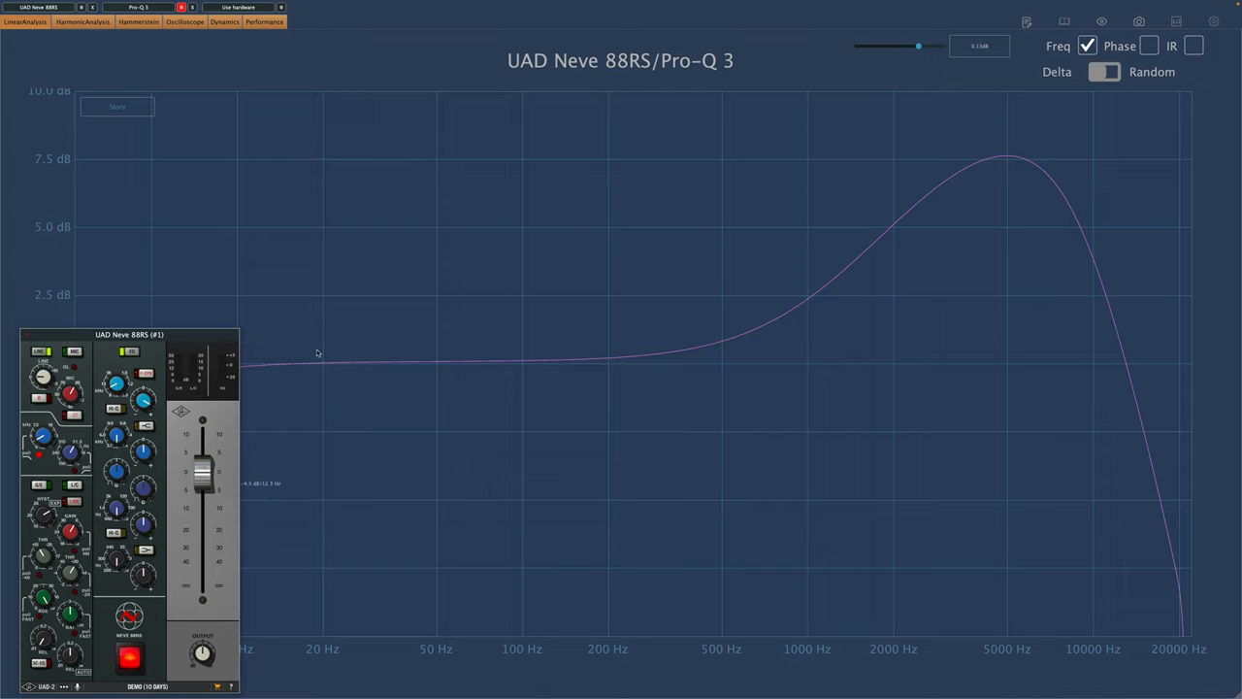
mouse_move(851, 240)
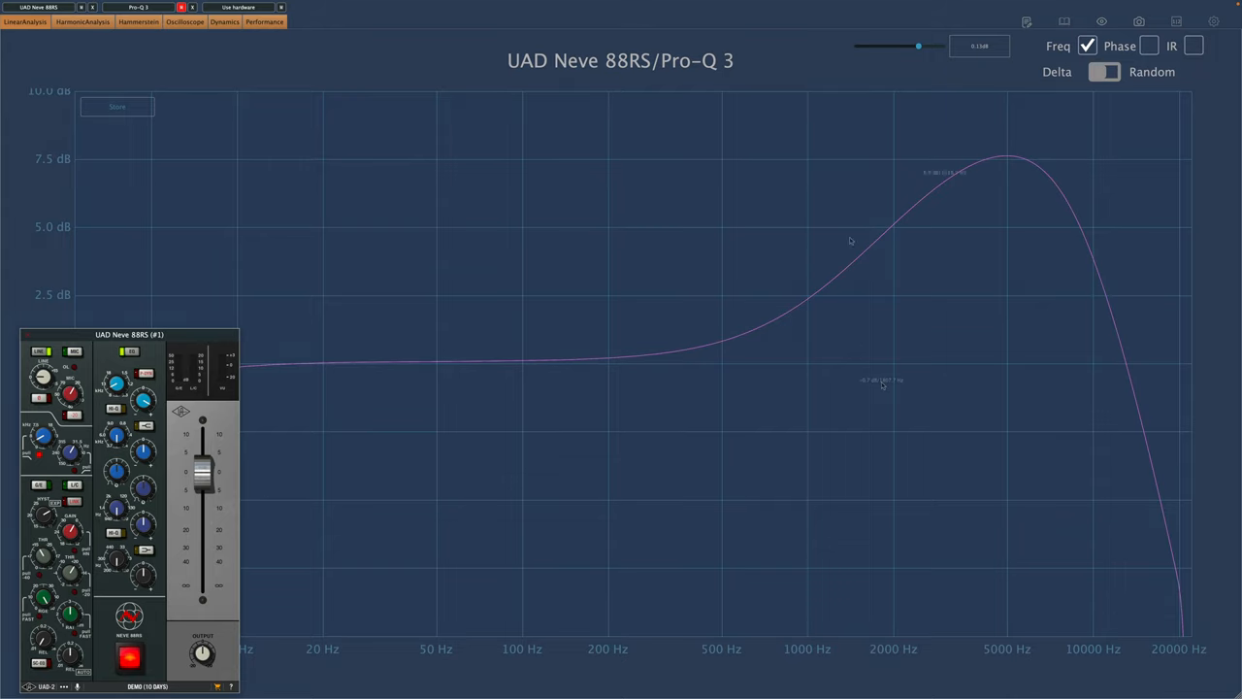
mouse_move(883, 384)
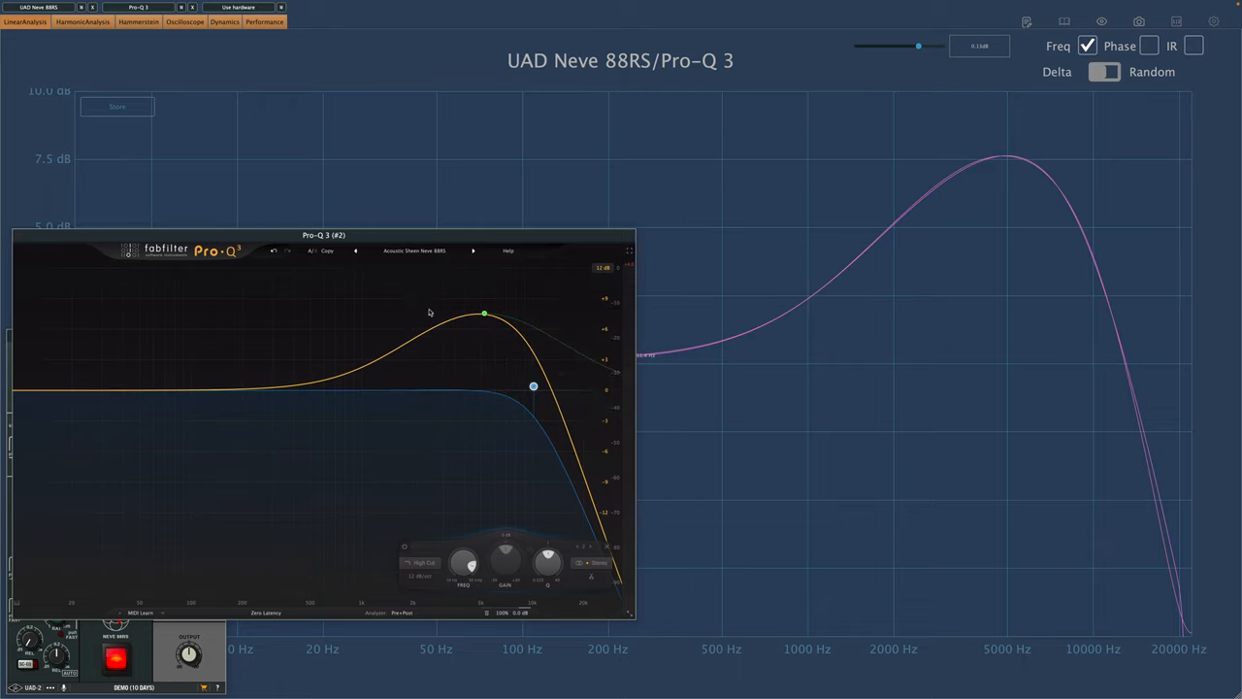
mouse_move(392, 260)
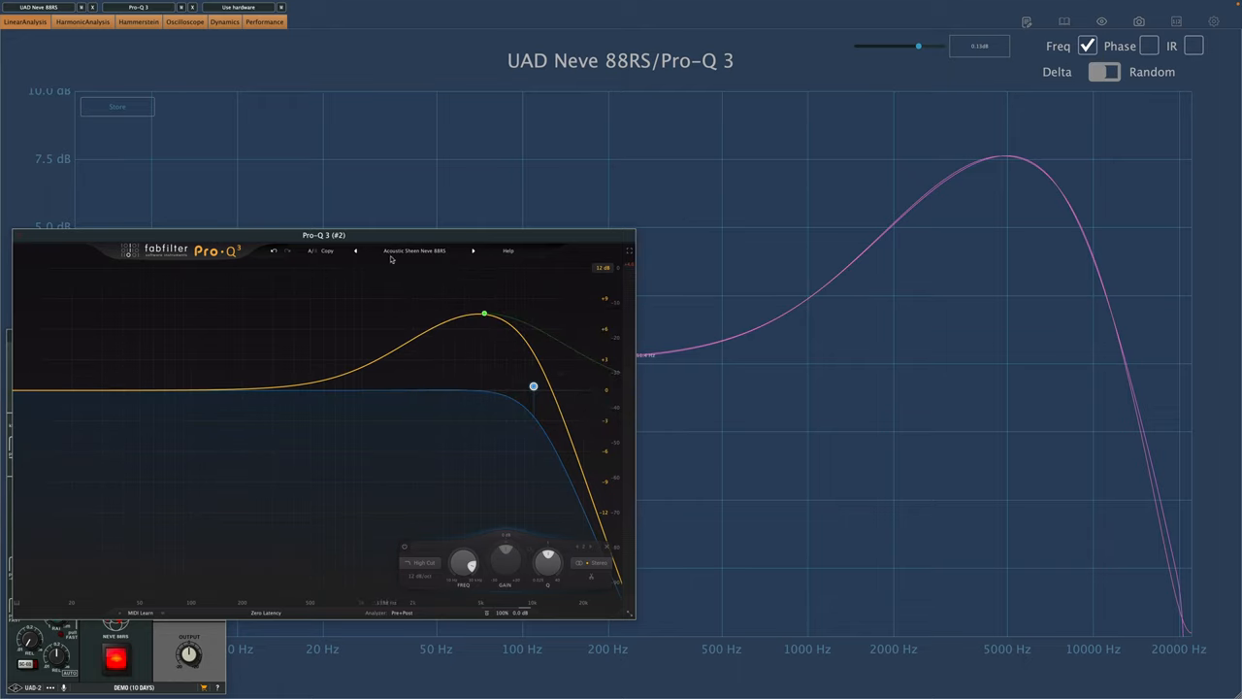
mouse_move(448, 262)
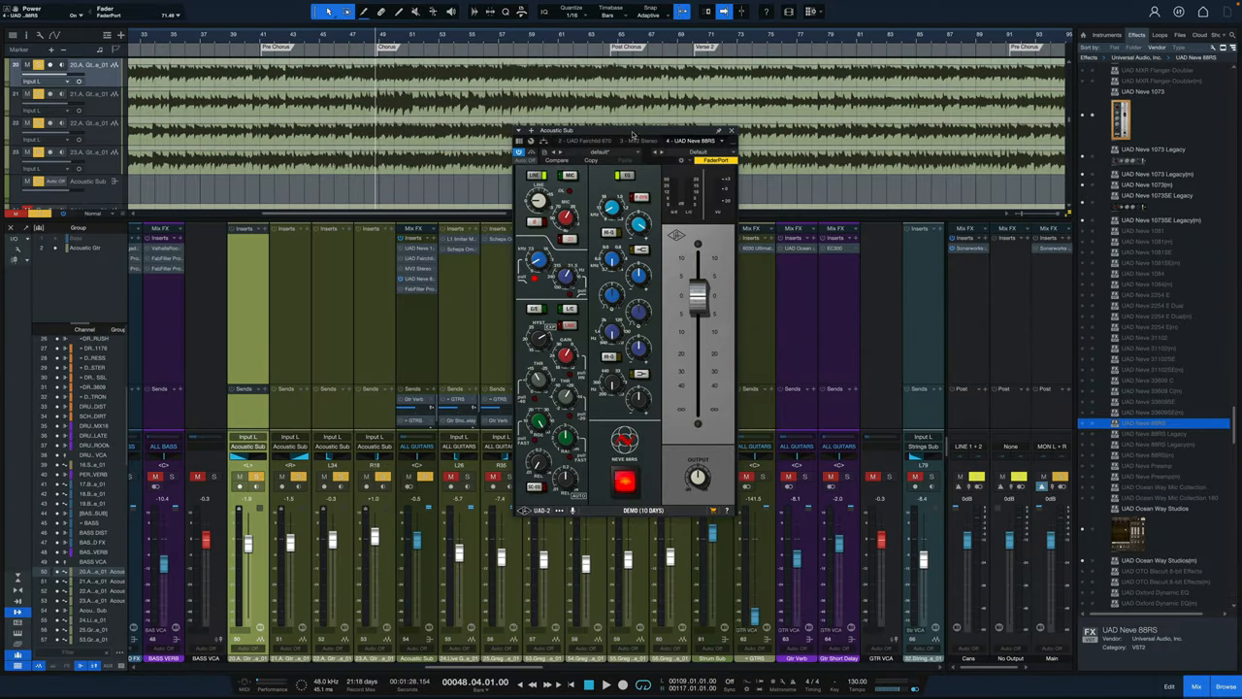
click(531, 153)
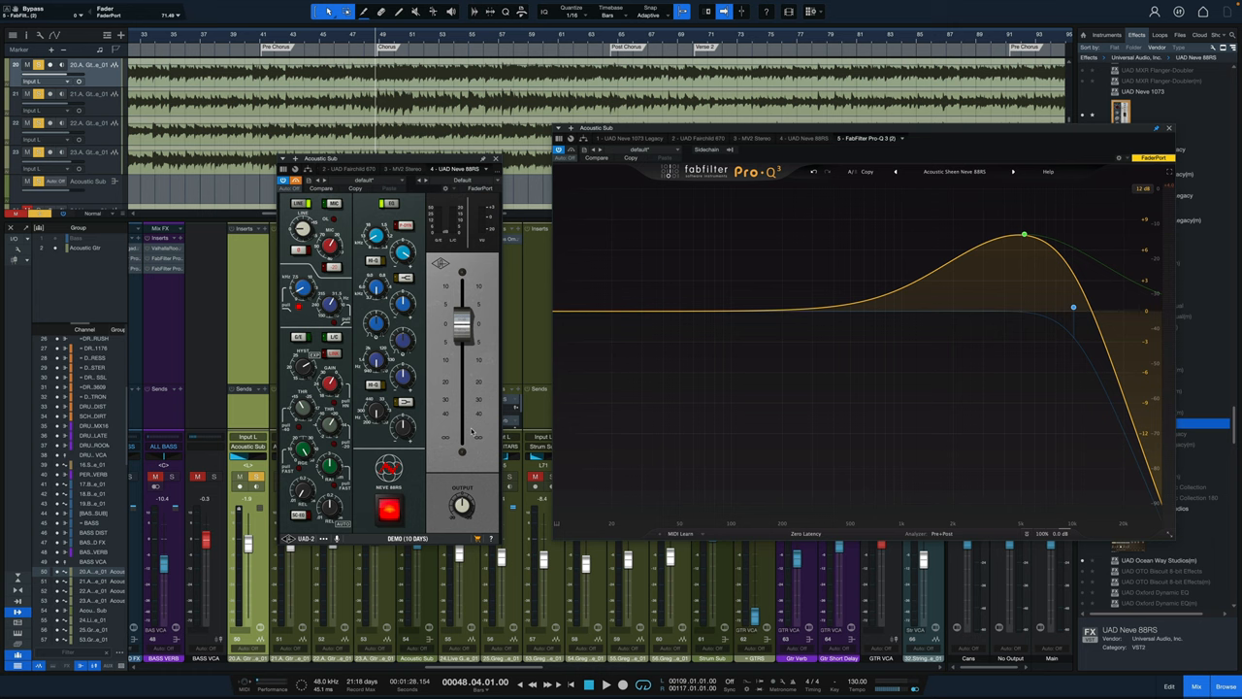
mouse_move(984, 357)
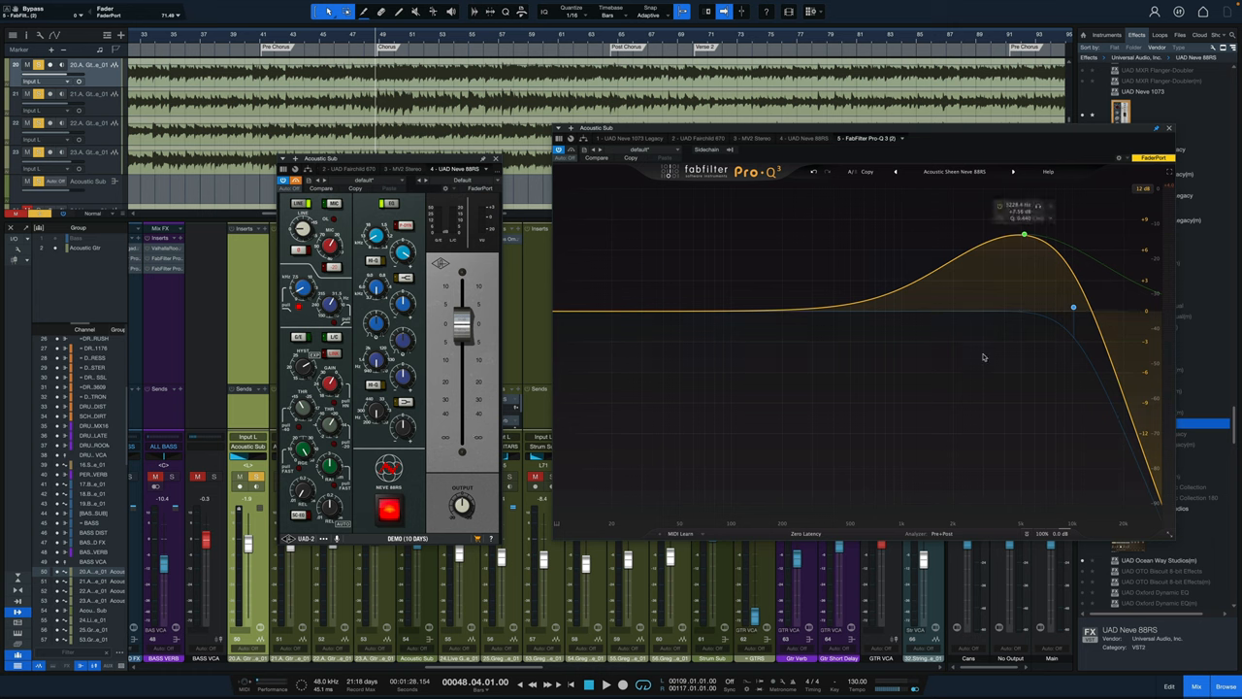
mouse_move(840, 470)
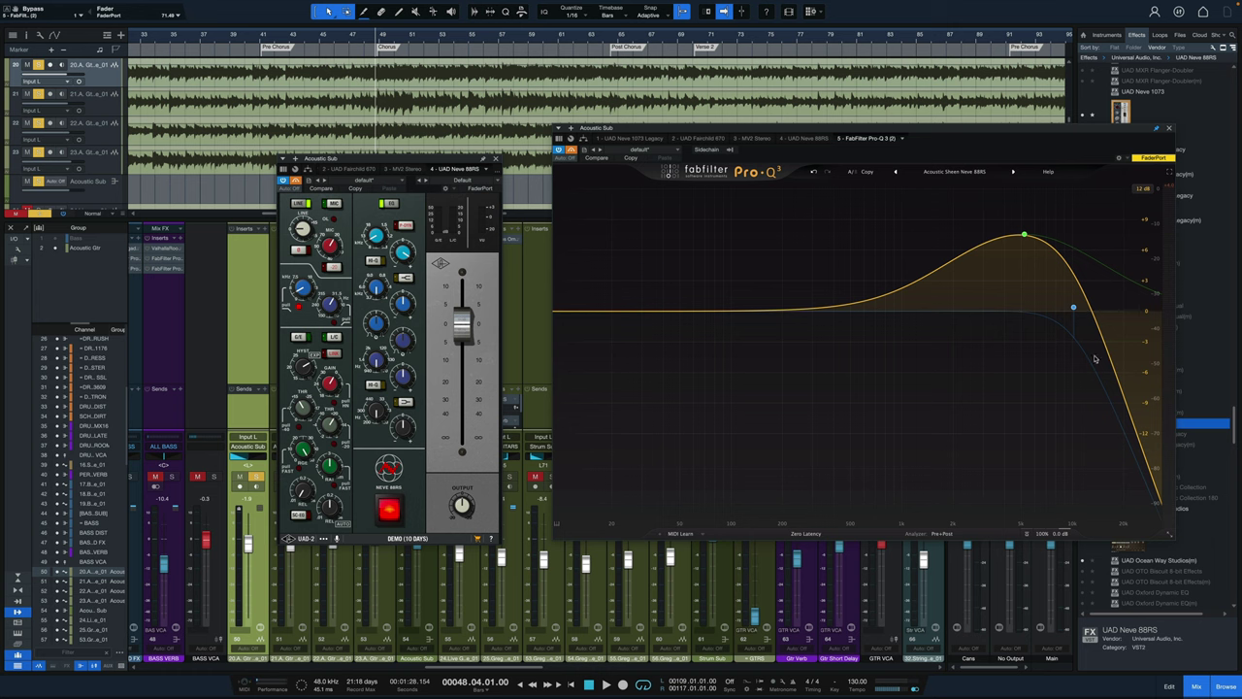
mouse_move(991, 447)
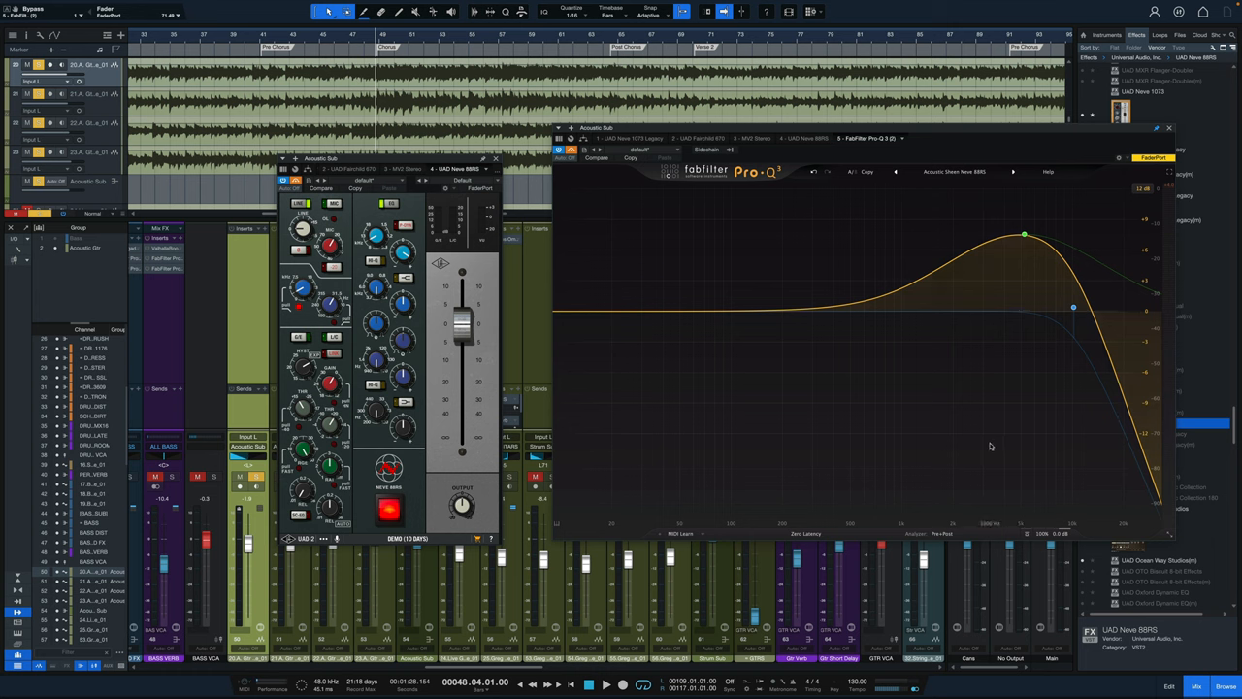